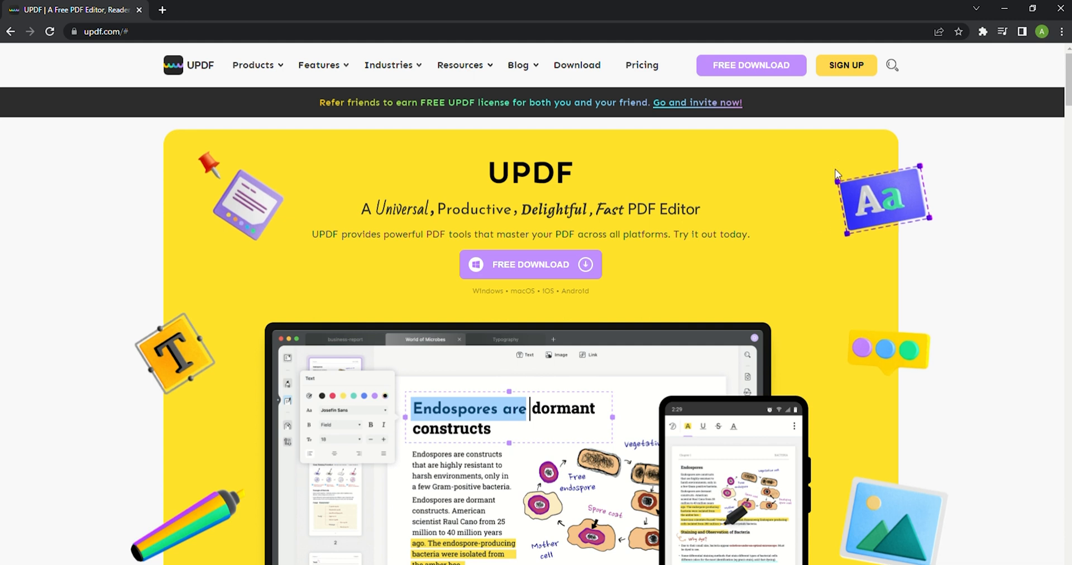
pyautogui.click(845, 65)
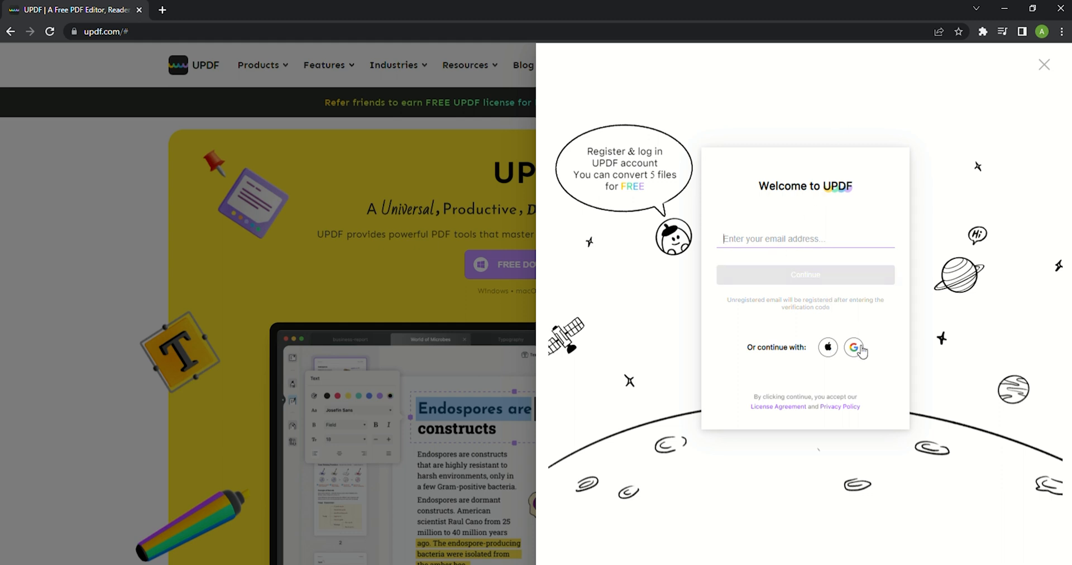
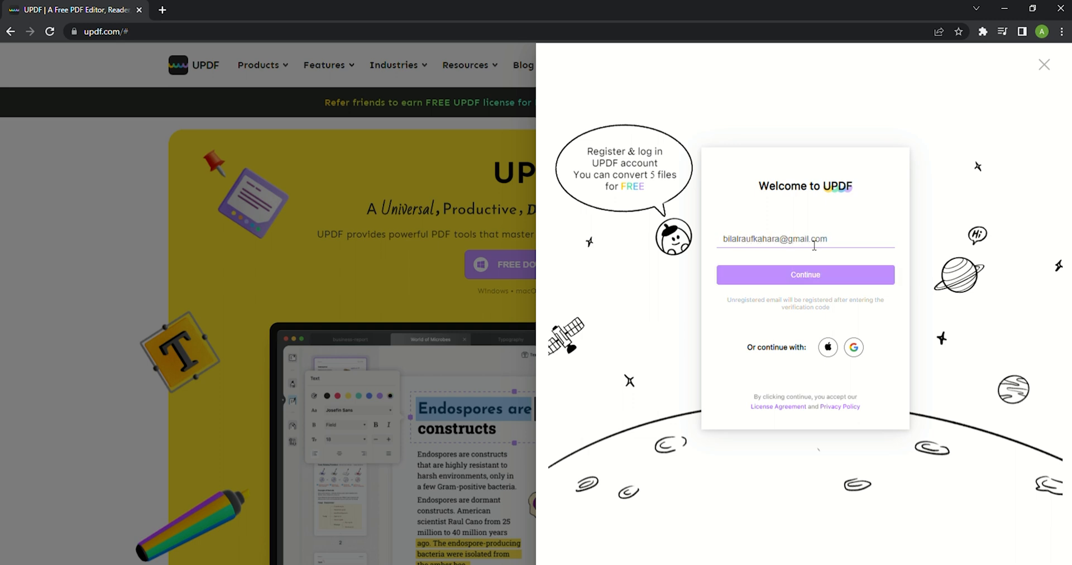
pyautogui.click(805, 274)
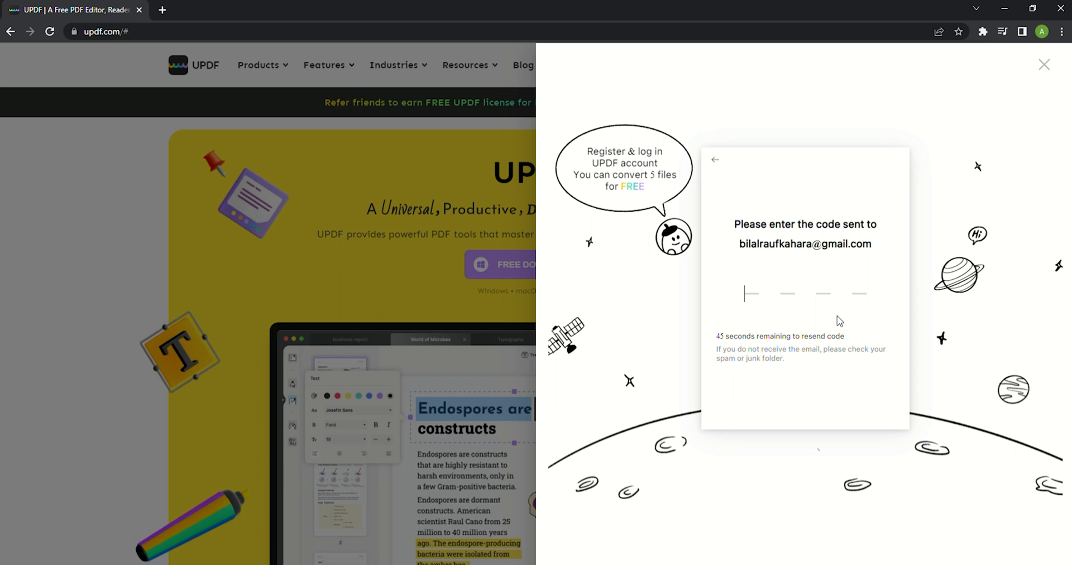
# Enter the emailed code, name 'Rauf' and a password, then complete registration and log in.
pyautogui.write('3')
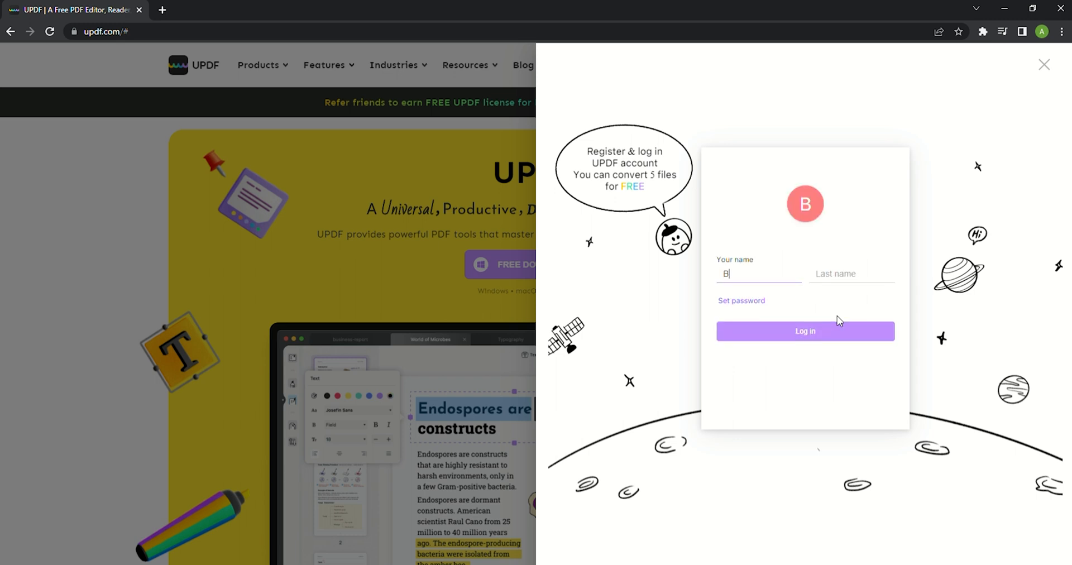
pyautogui.write('Rauf')
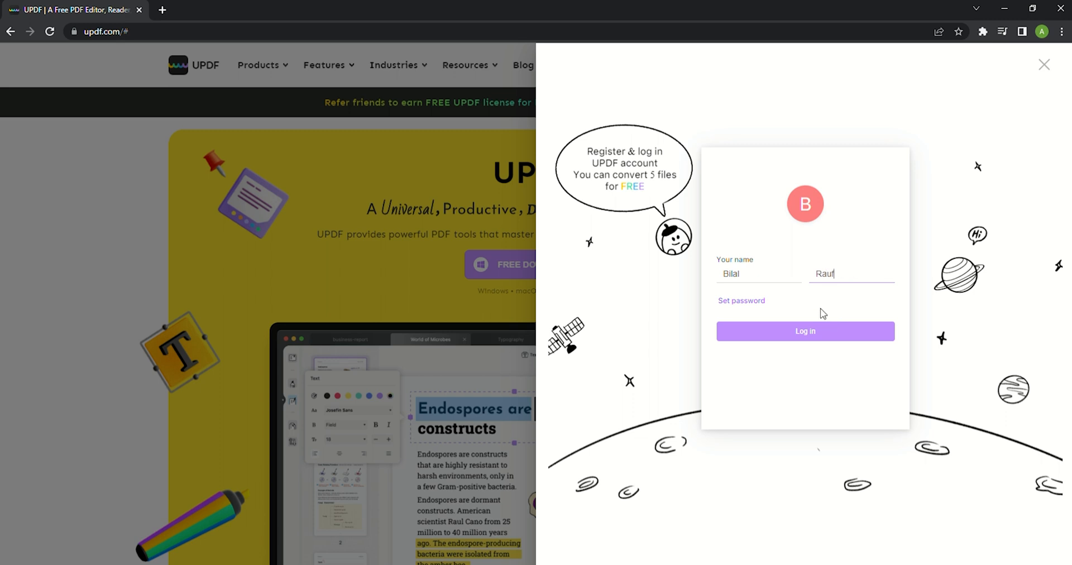
pyautogui.write('••')
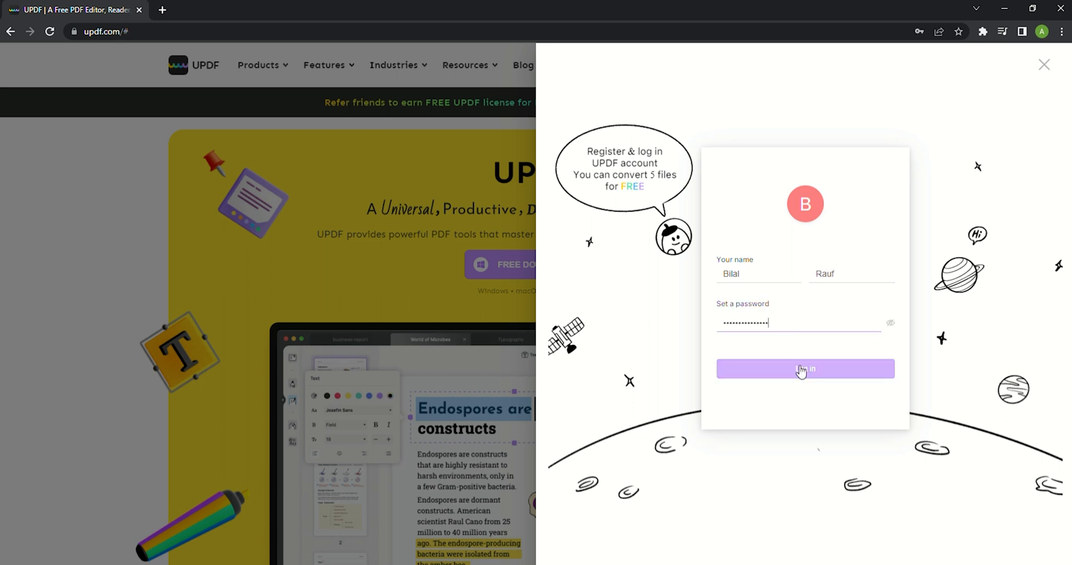
pyautogui.click(805, 368)
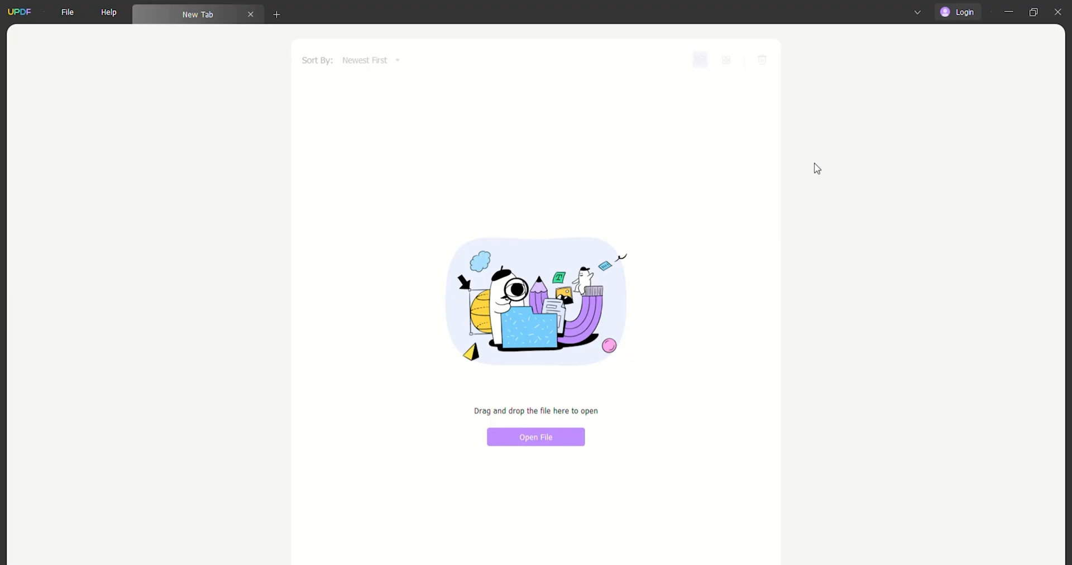
pyautogui.moveTo(957, 20)
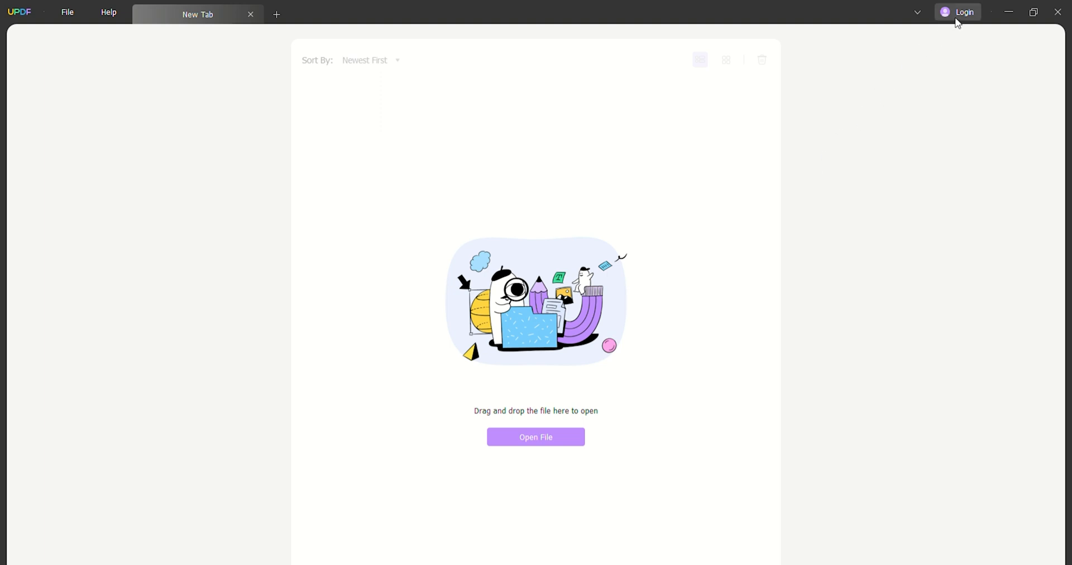
# Start signing in from the desktop editor so the account login page opens in the browser.
pyautogui.click(956, 12)
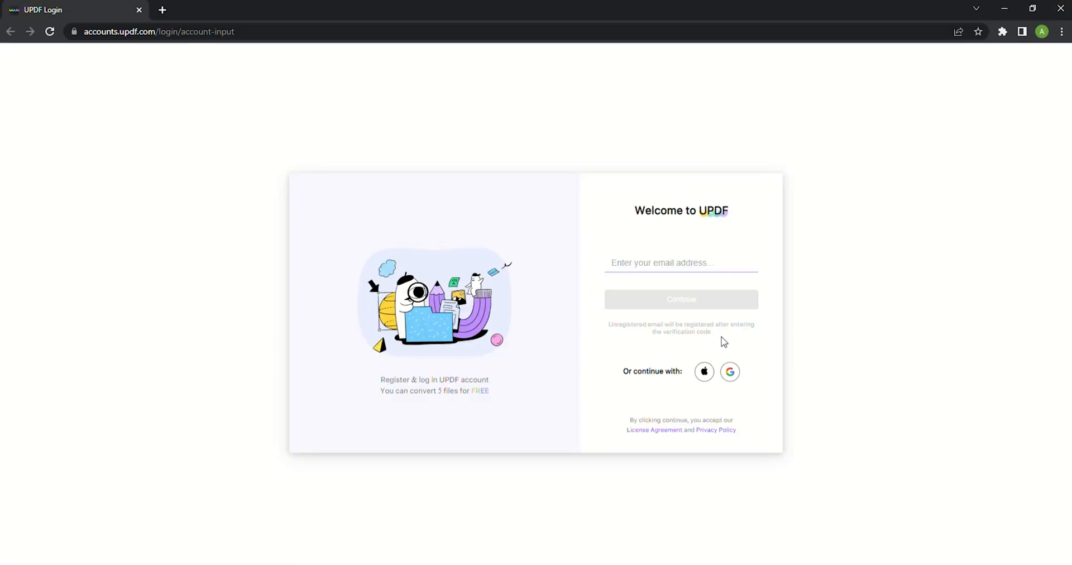
pyautogui.click(661, 263)
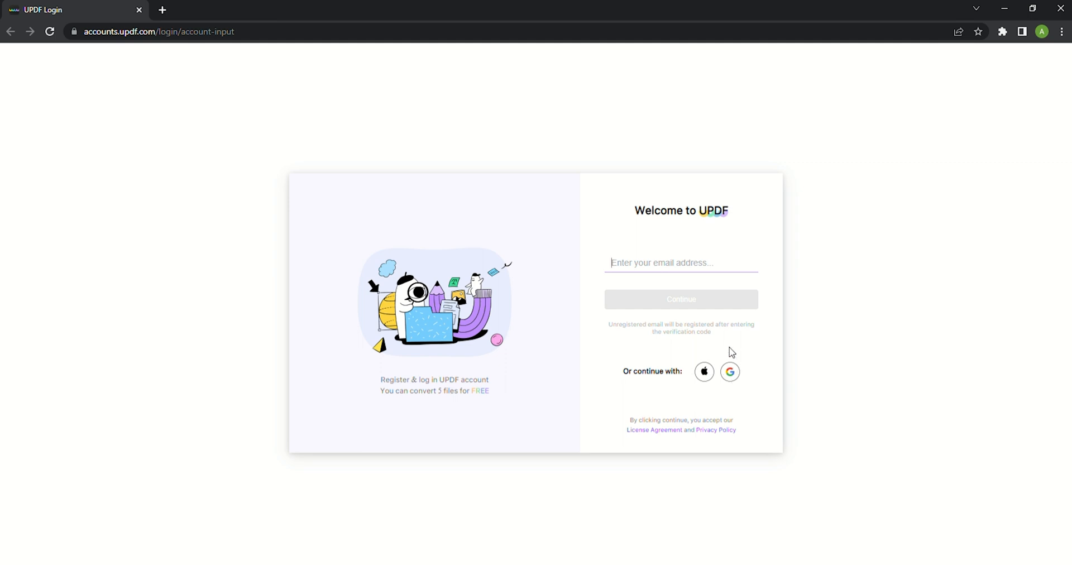
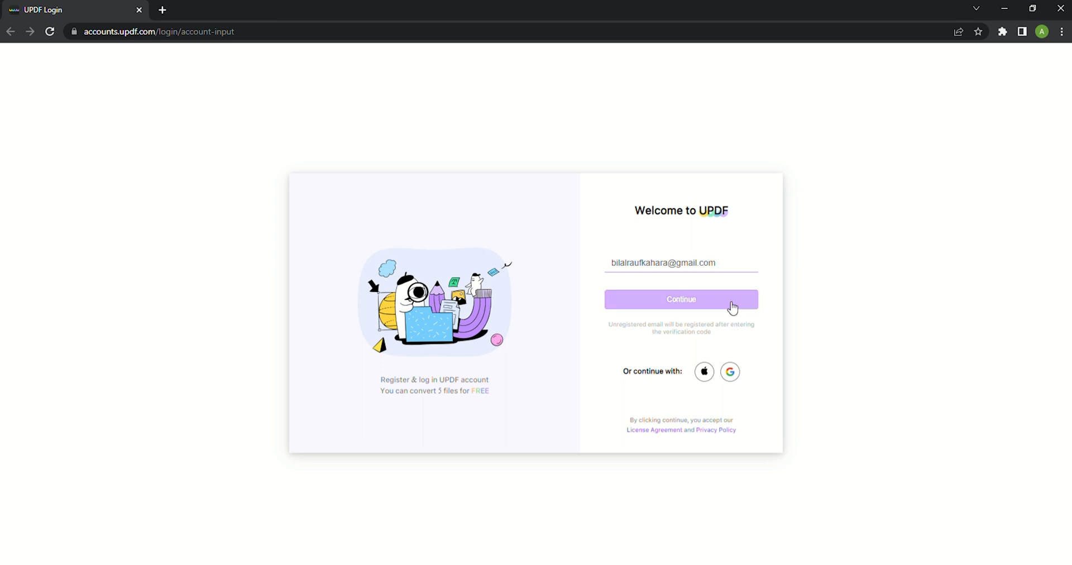
pyautogui.click(681, 299)
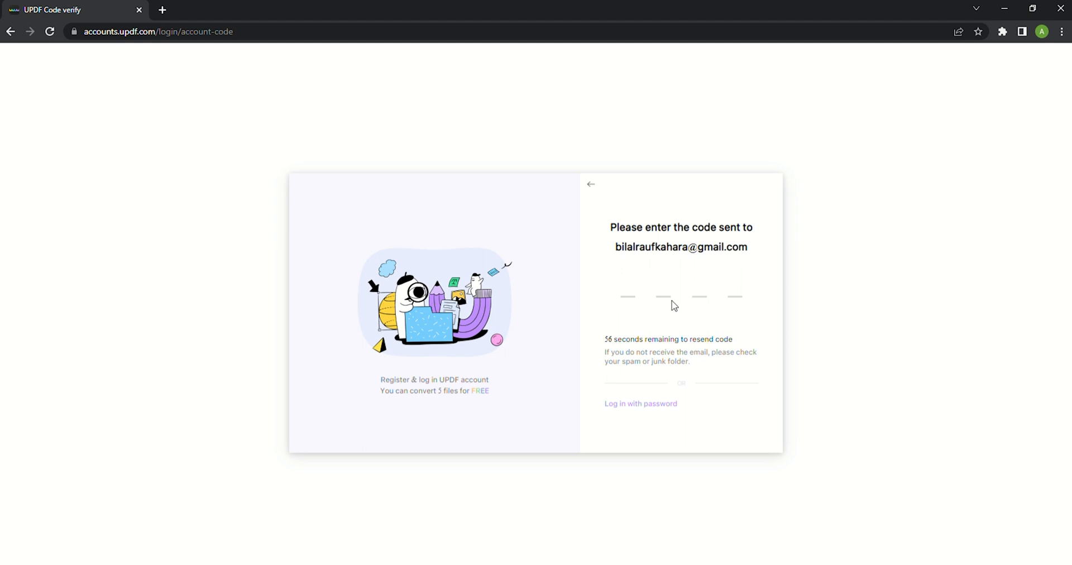
pyautogui.click(622, 296)
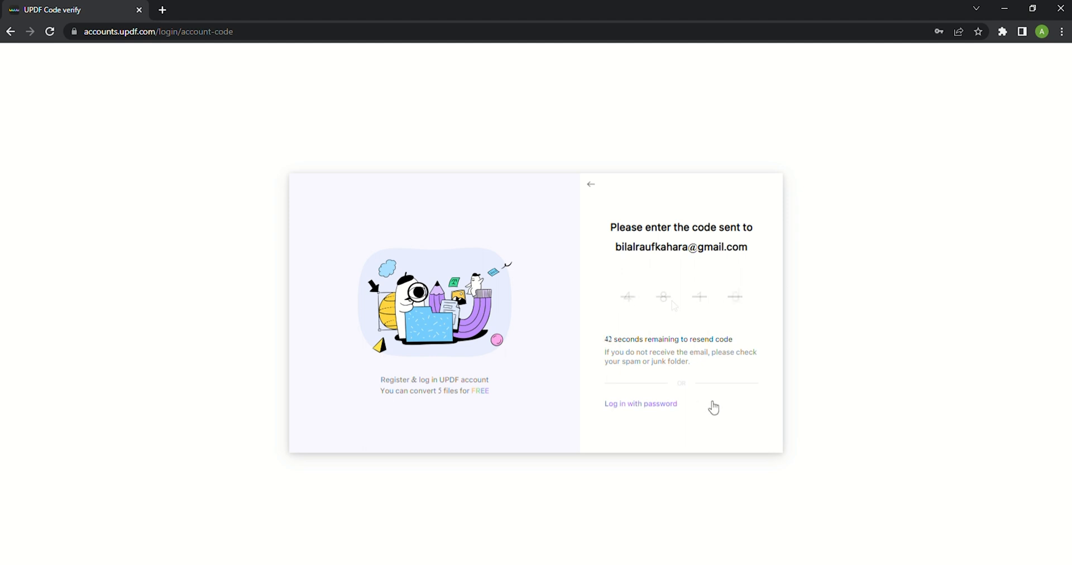
# Sign in with the account password instead of a code to reach the Account Center.
pyautogui.click(639, 403)
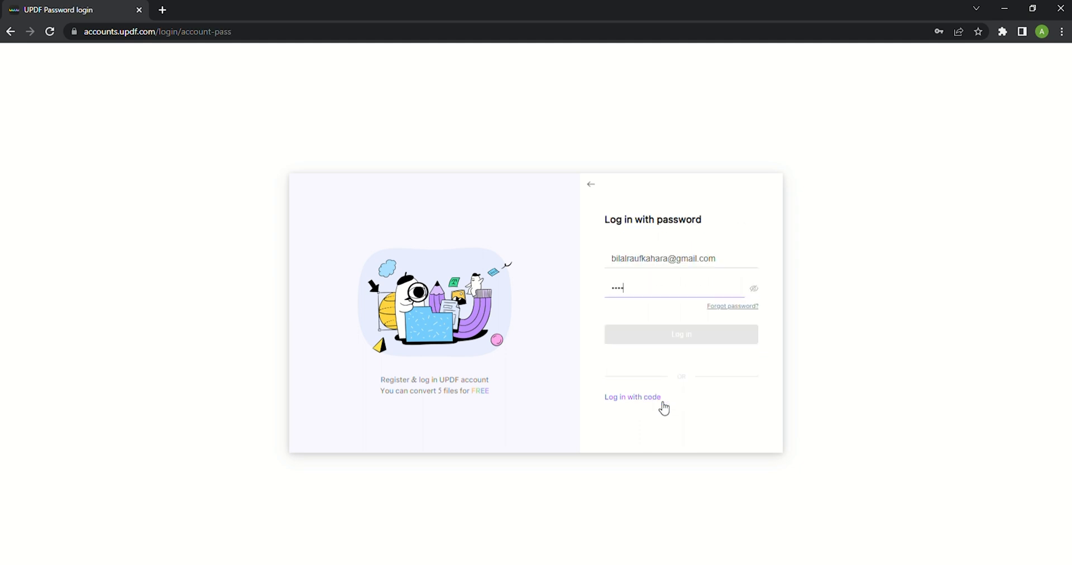
pyautogui.click(681, 335)
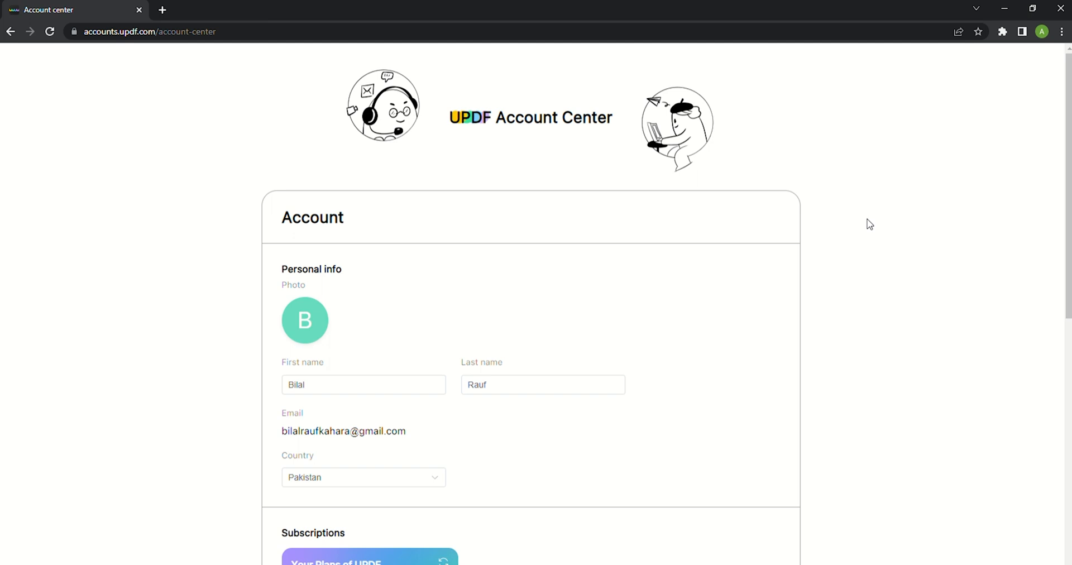
pyautogui.scroll(-3)
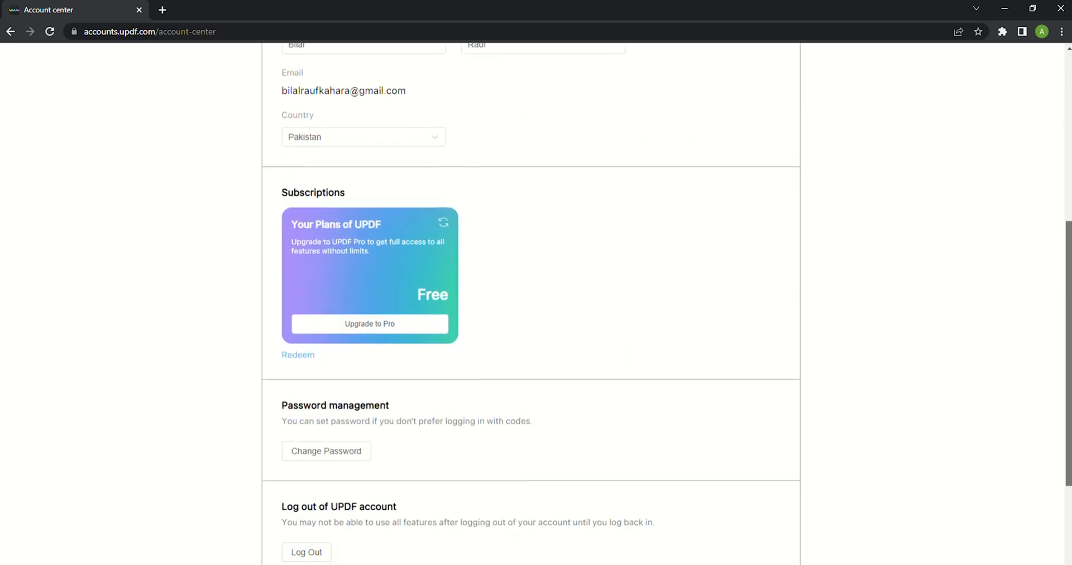
pyautogui.click(297, 354)
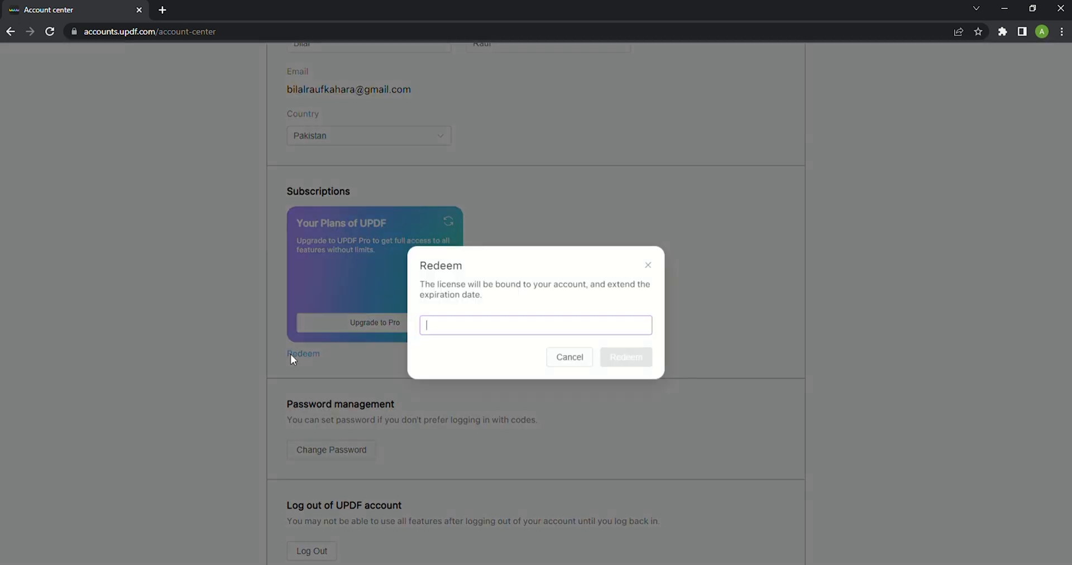
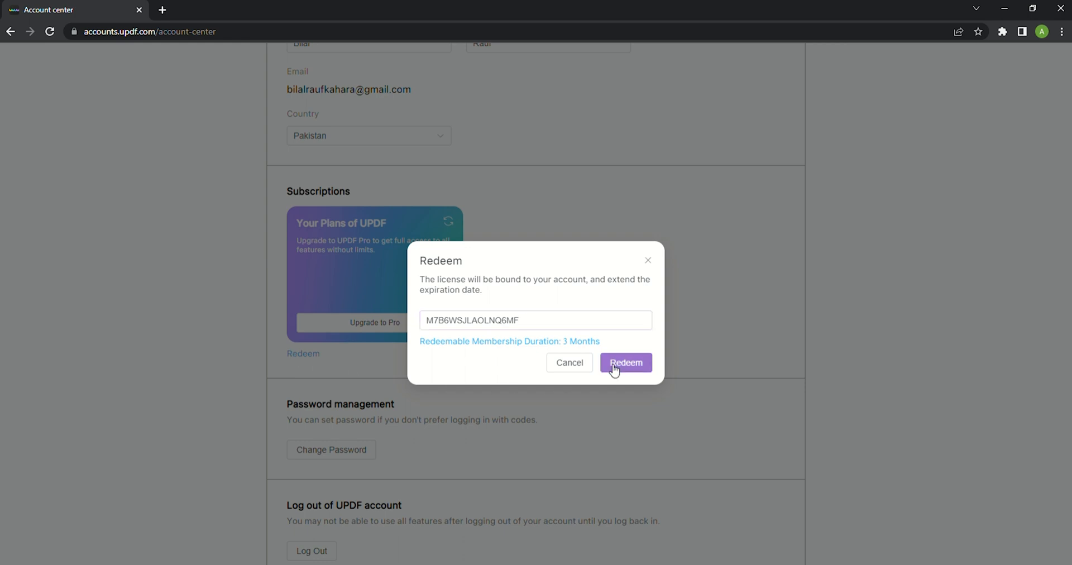
pyautogui.click(625, 363)
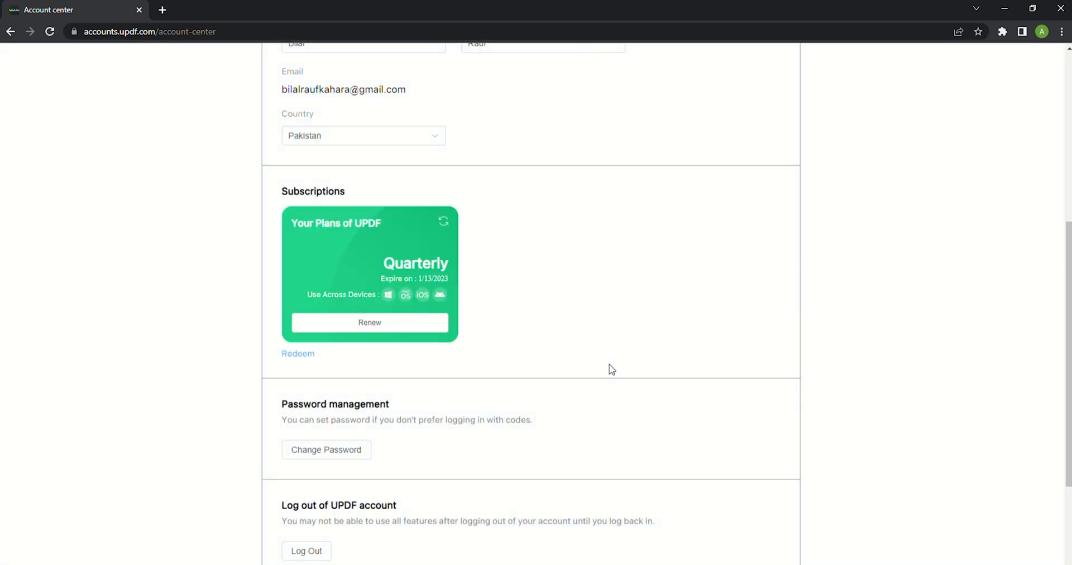